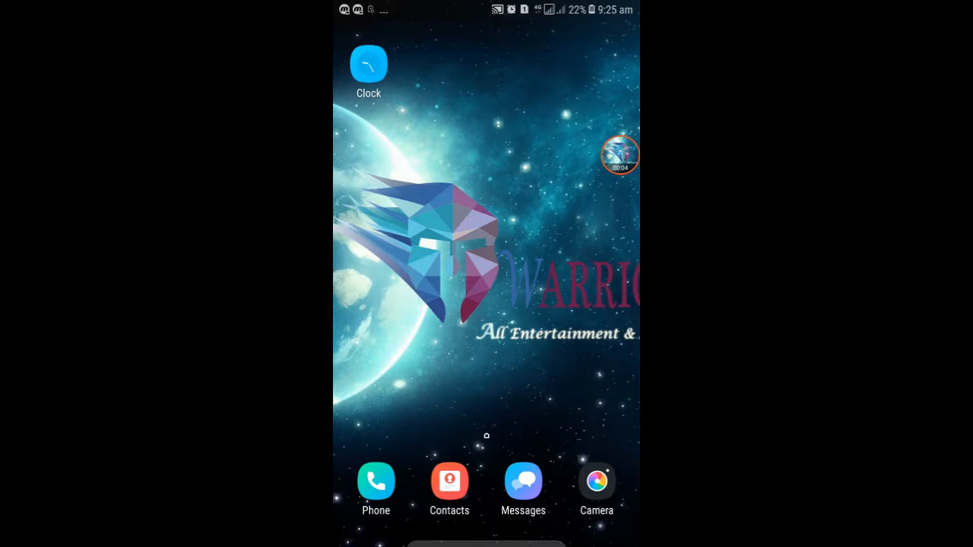
Step: Search the Play Store for 'tanged' and open the TANGEDCO Mobile App (Official) listing
left_click(619, 156)
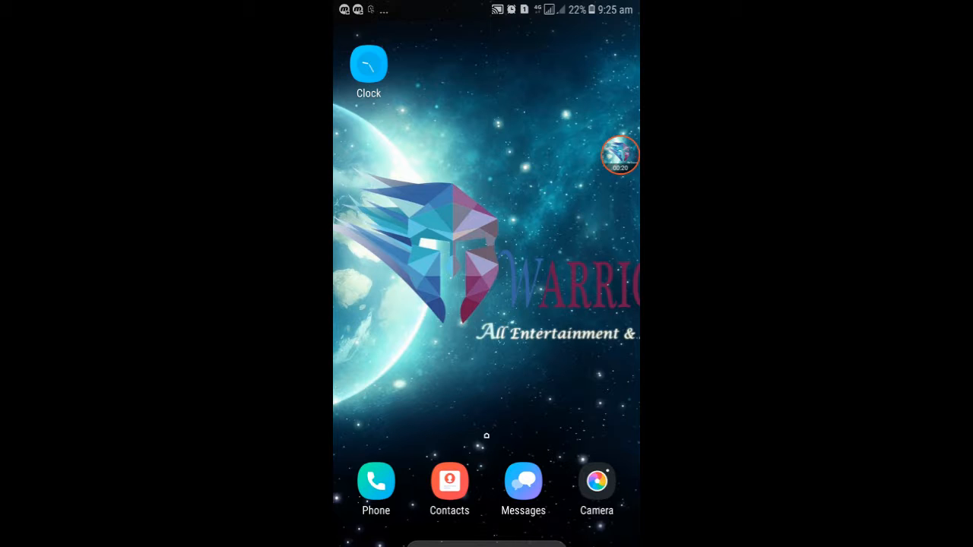
scroll("up", 3)
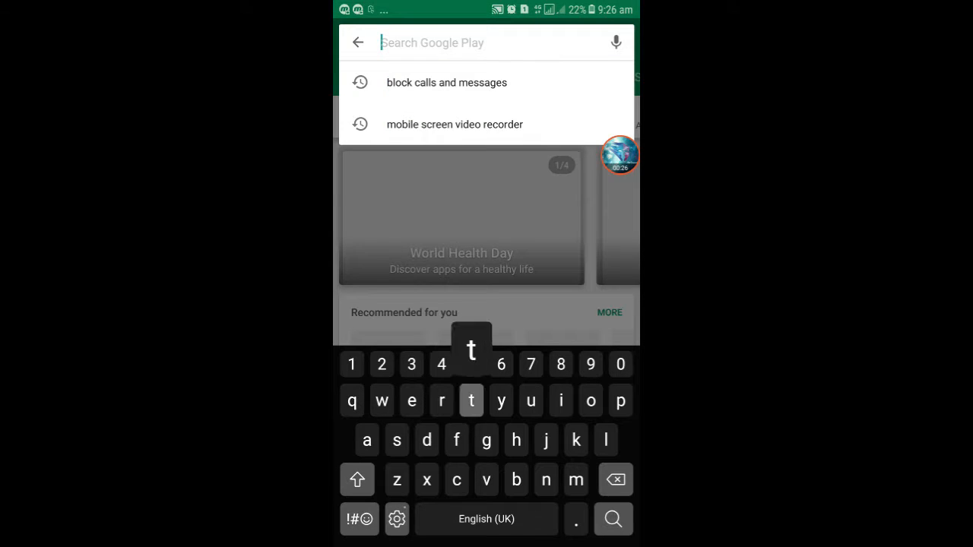
type("tangedco")
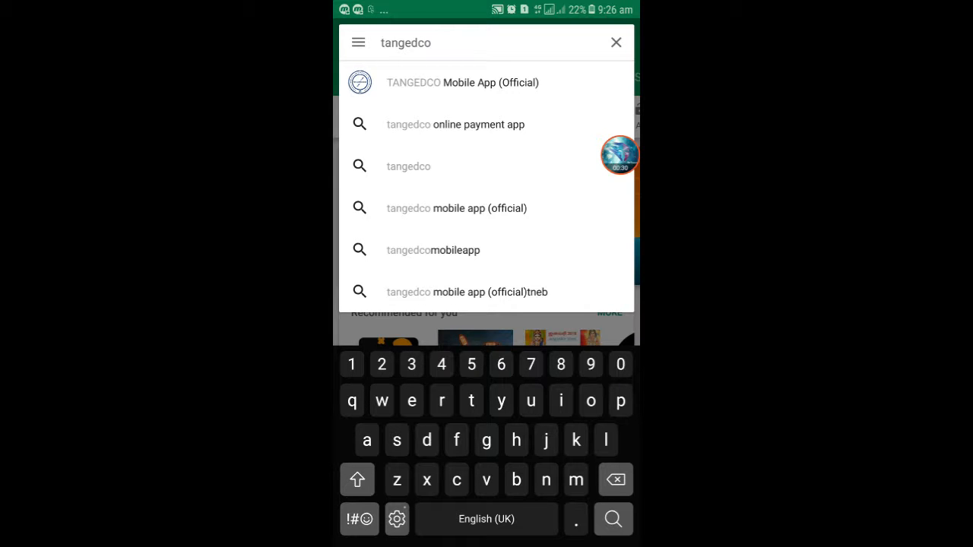
left_click(463, 82)
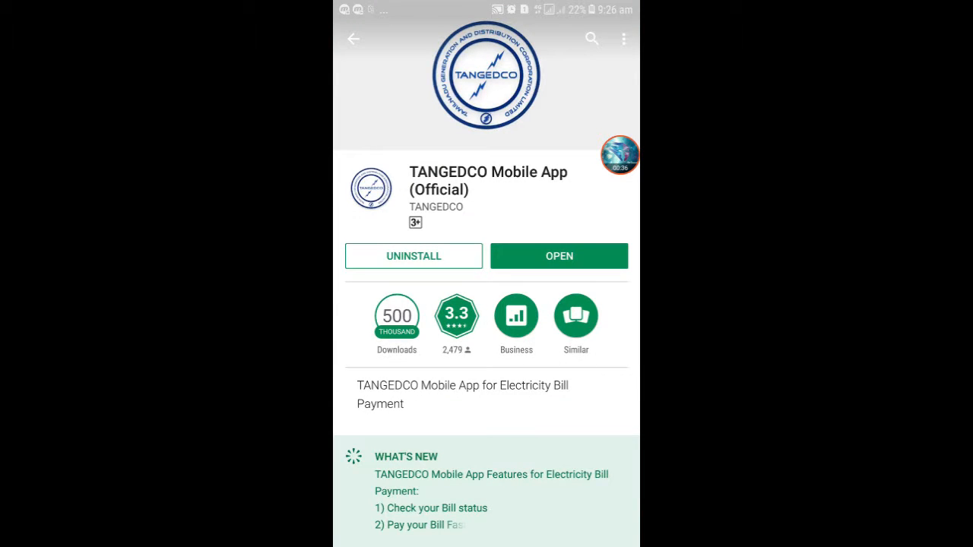
Step: Launch TANGEDCO from the Play Store listing and unlock it with the 4-digit PIN
left_click(559, 256)
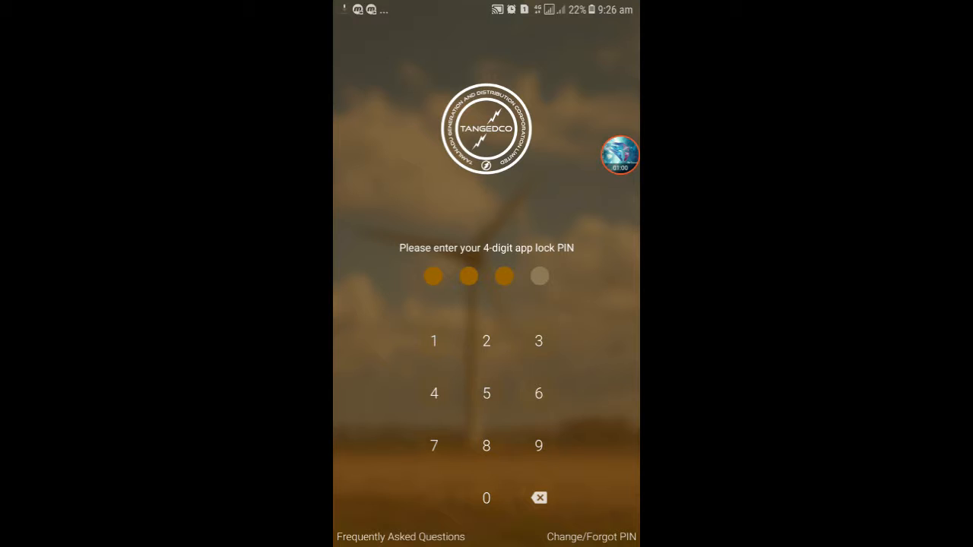
left_click(434, 445)
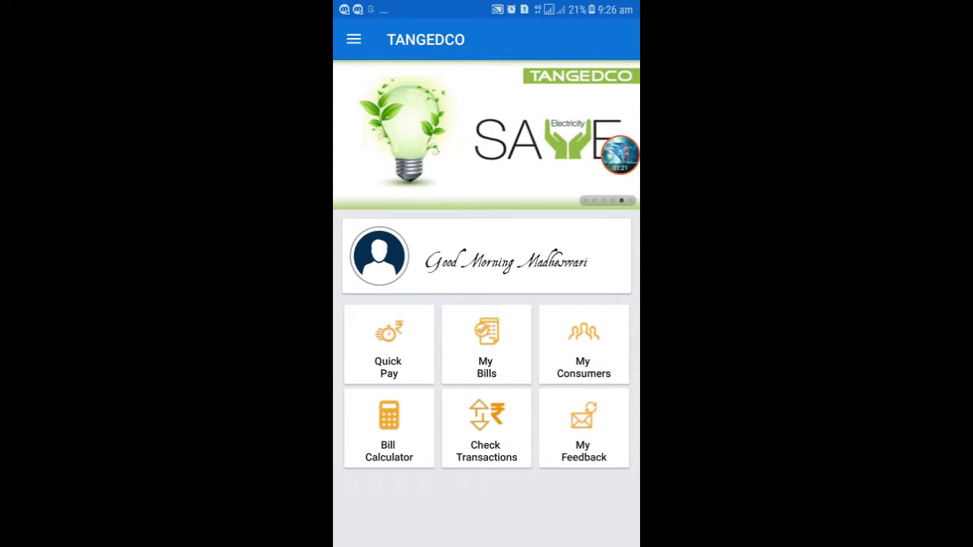
Step: Check Quick Pay, return home, and open My Bills listing three connections at Rs. 0.00
left_click(389, 345)
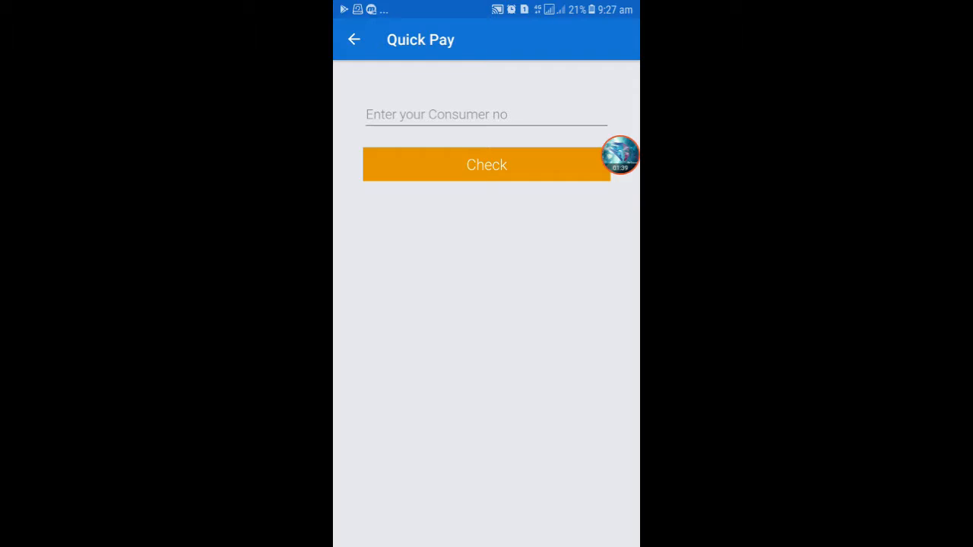
left_click(353, 39)
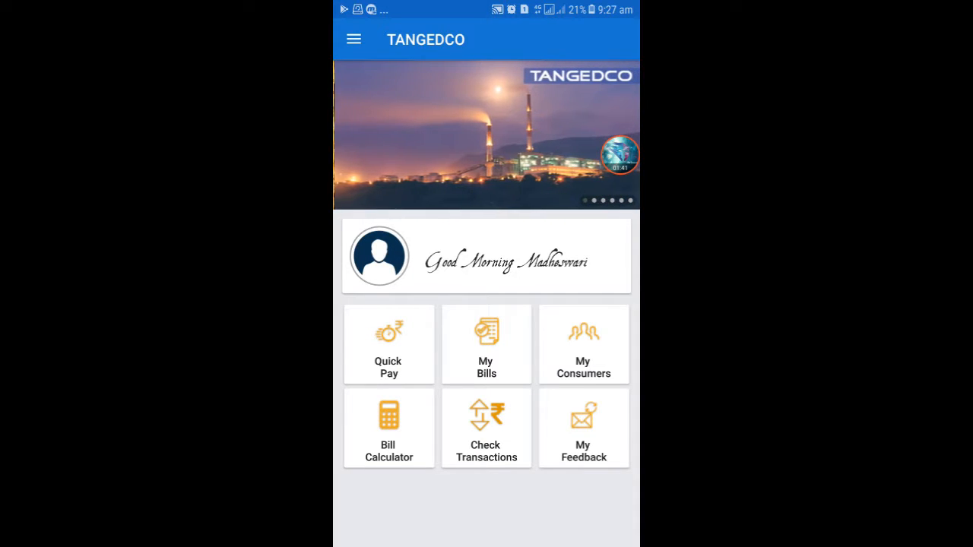
left_click(485, 344)
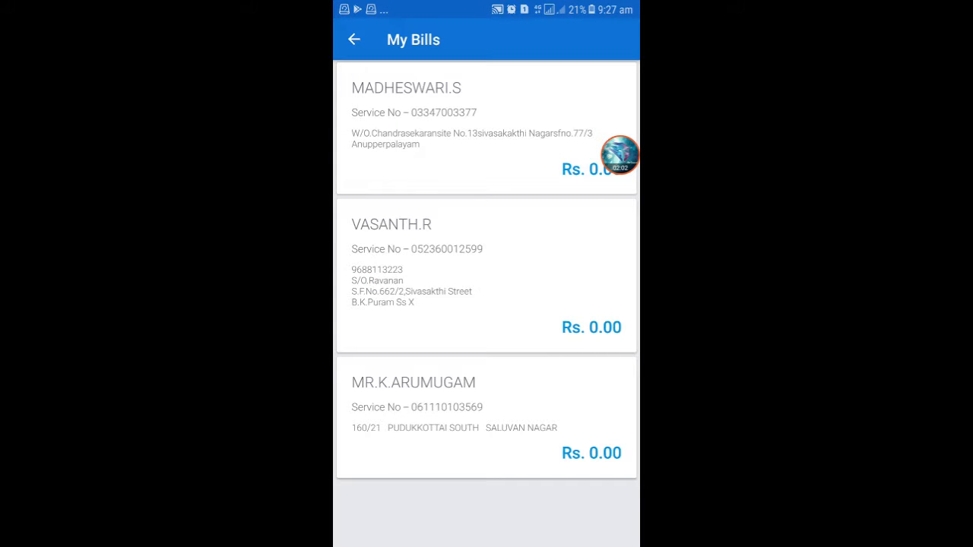
Step: Enter a Rs. 500 advance amount for the first consumer and proceed to payment method
left_click(486, 126)
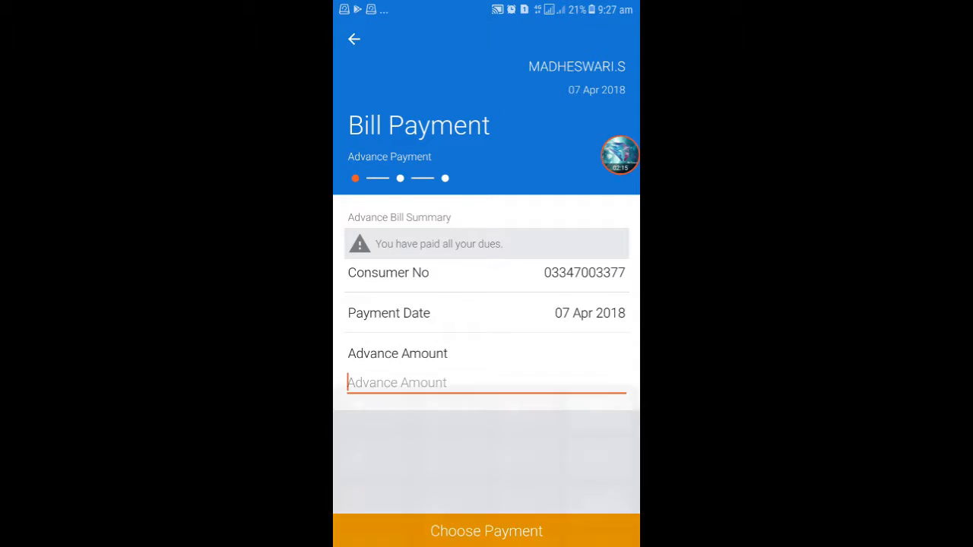
left_click(485, 383)
type("500")
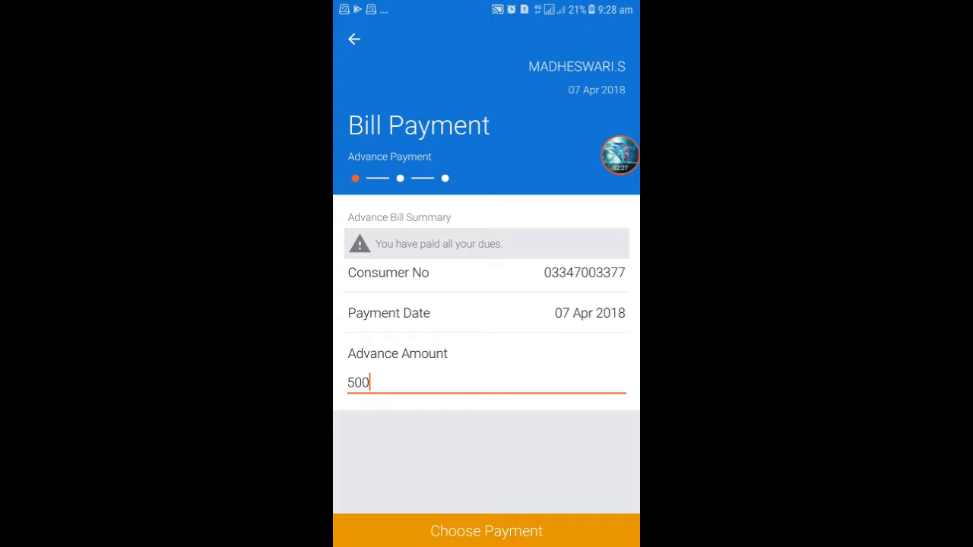
left_click(486, 530)
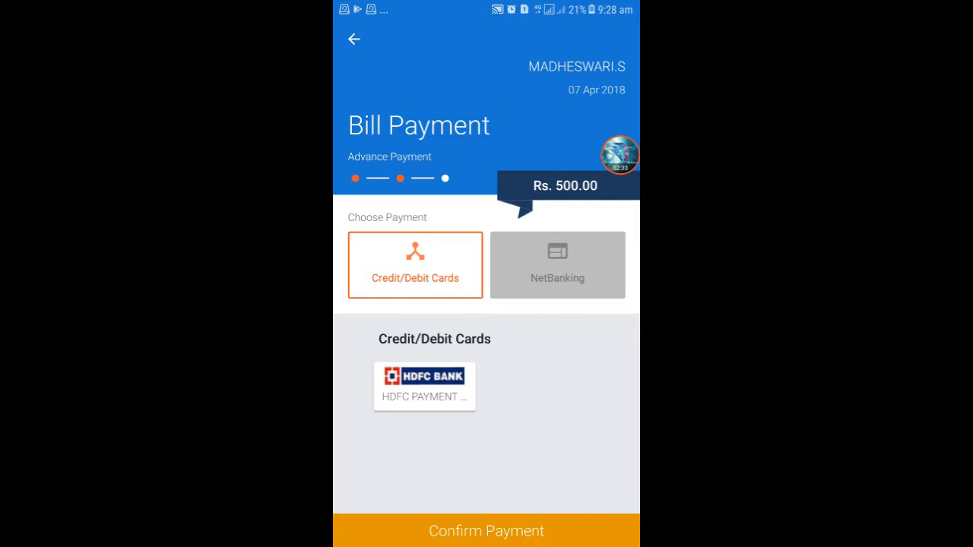
Step: Select NetBanking as the payment method and pick SBI NET BANKING from the bank list
left_click(558, 264)
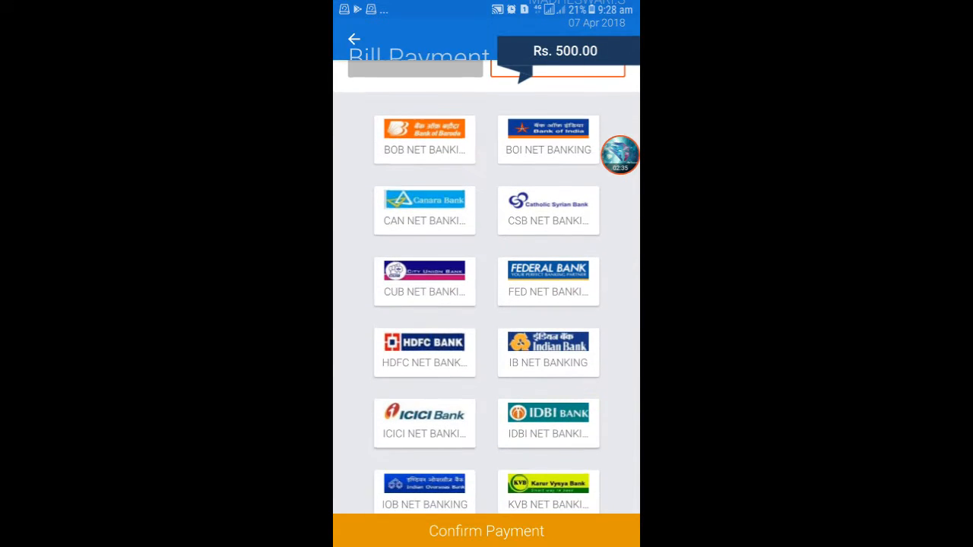
scroll("up", 3)
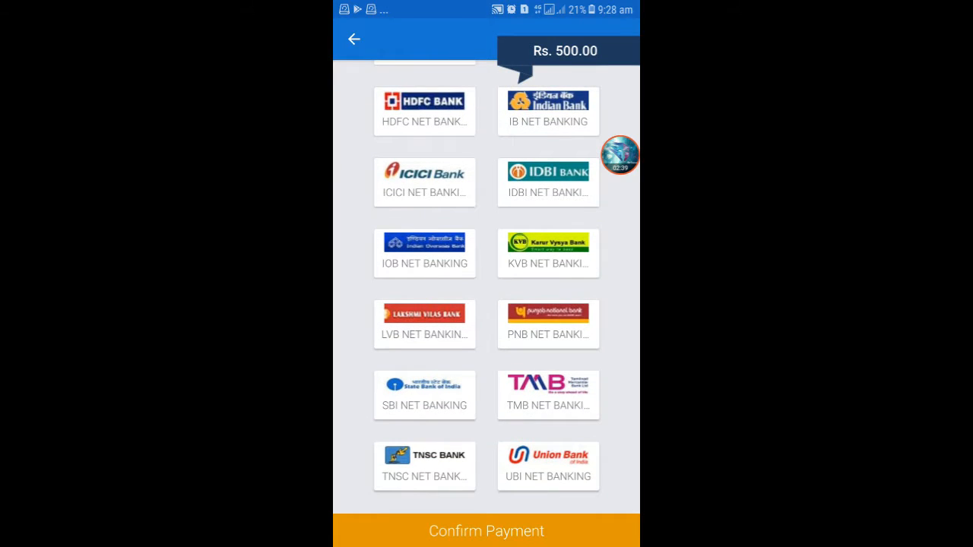
scroll("up", 3)
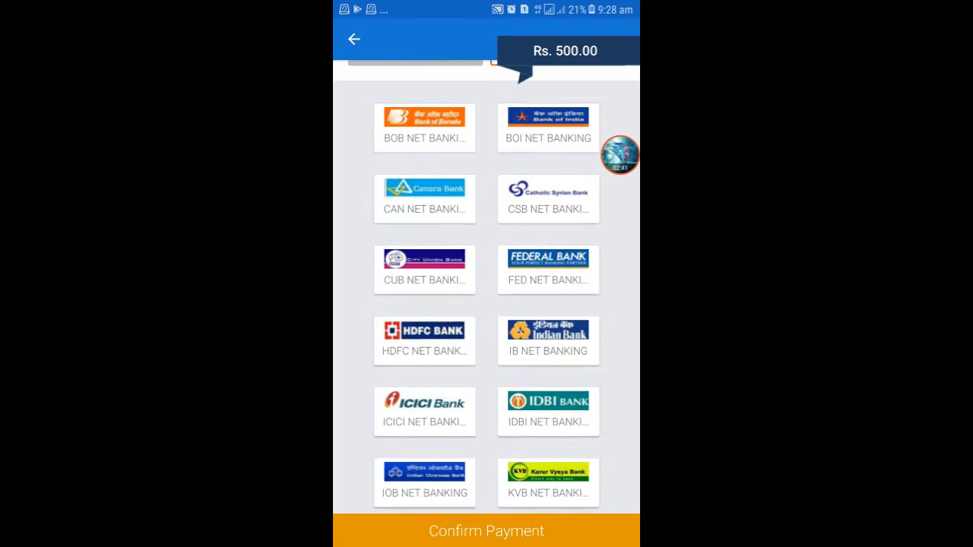
scroll("down", 3)
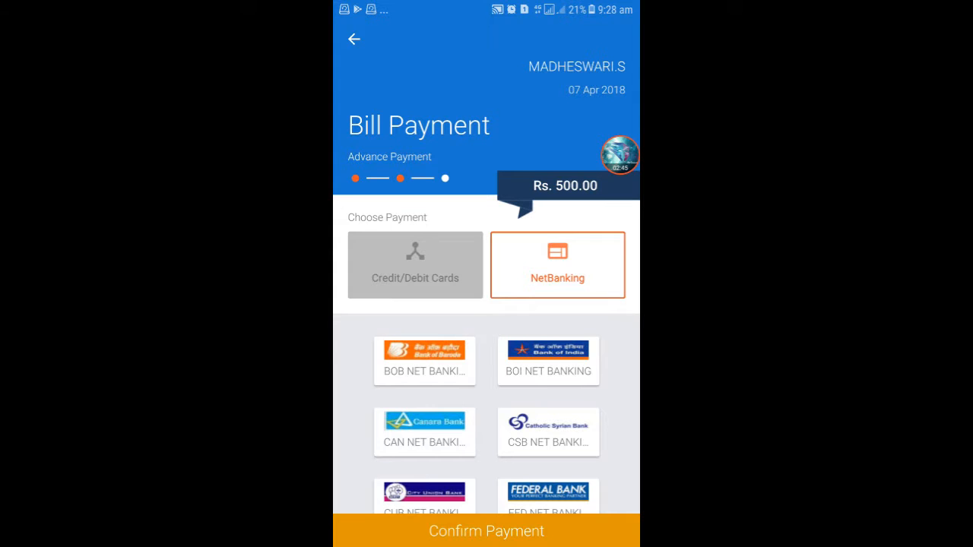
left_click(415, 265)
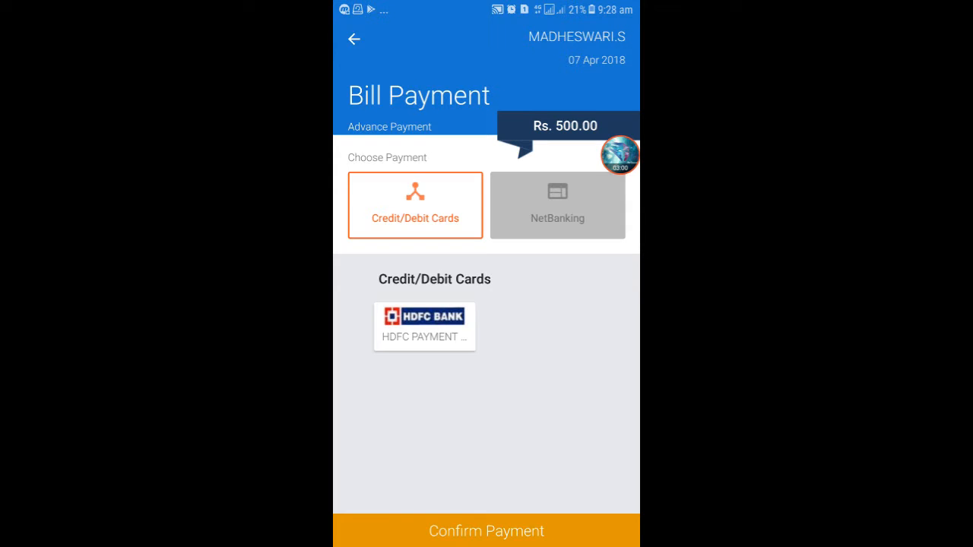
left_click(557, 205)
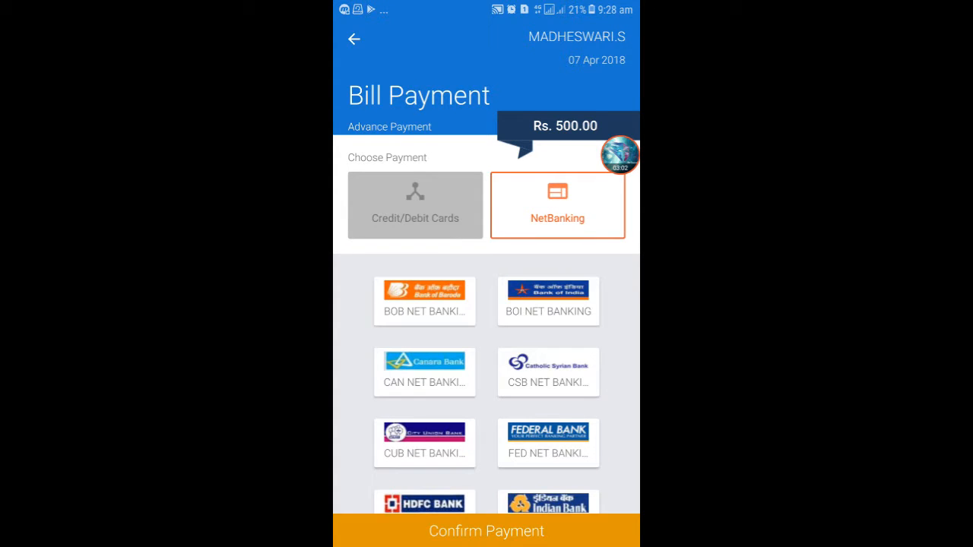
scroll("down", 3)
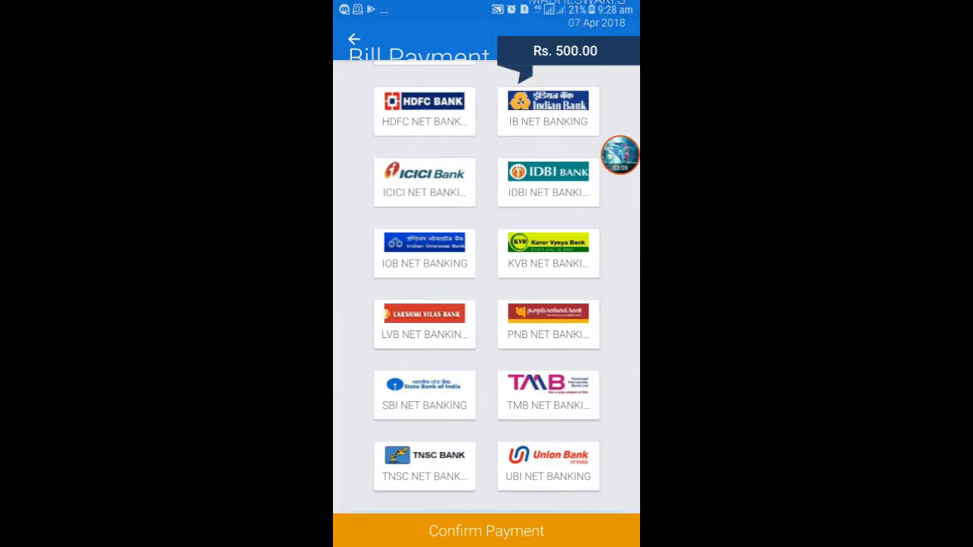
left_click(425, 395)
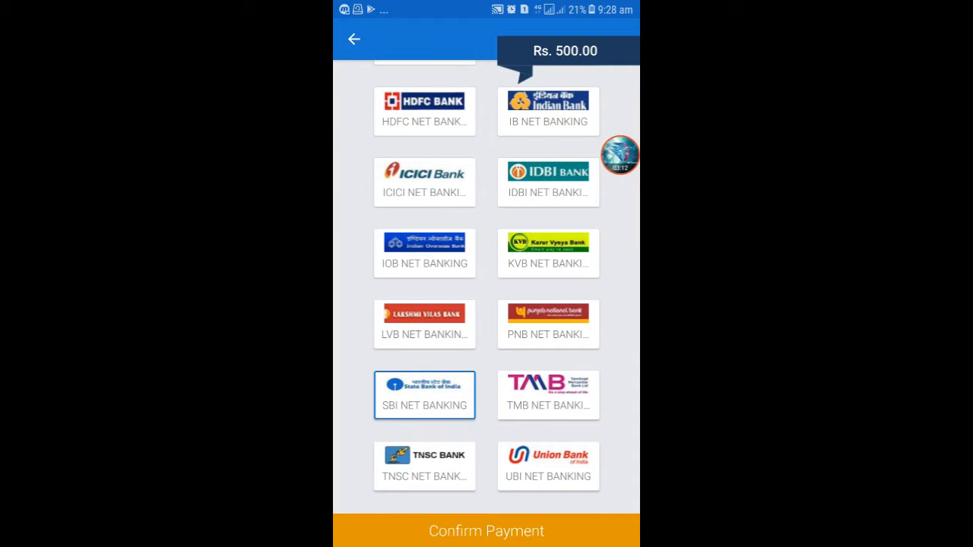
left_click(424, 395)
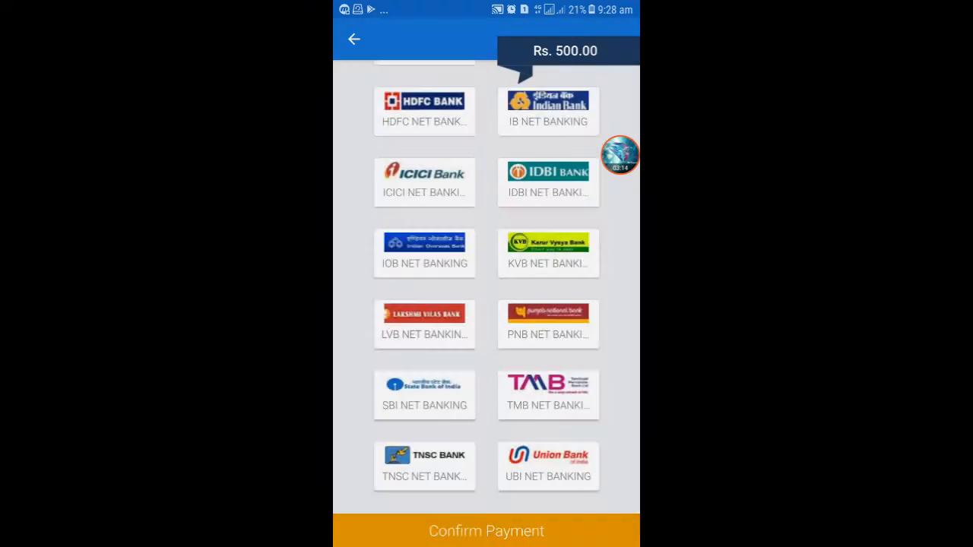
Step: Confirm the Rs. 500 SBI payment, accept the terms, submit, and select the SBI password field
left_click(424, 394)
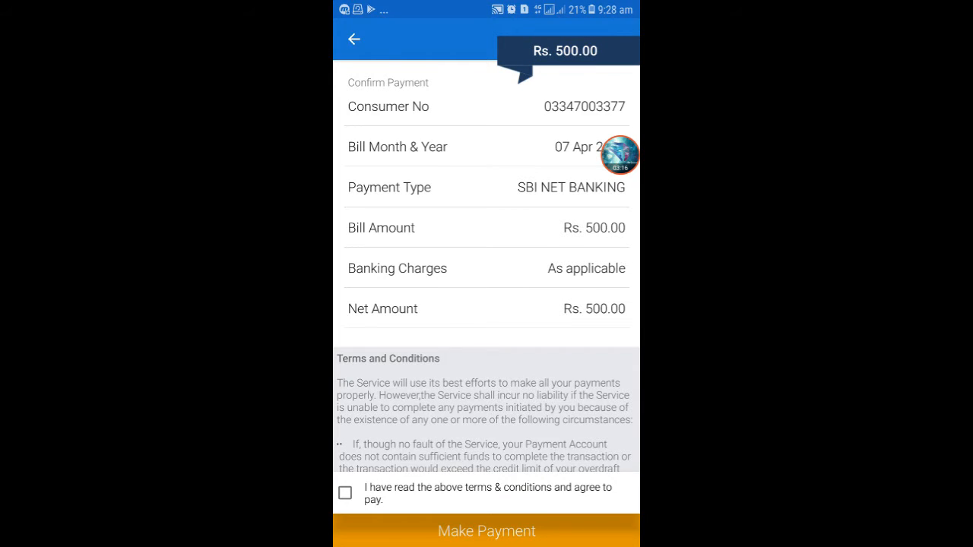
scroll("down", 3)
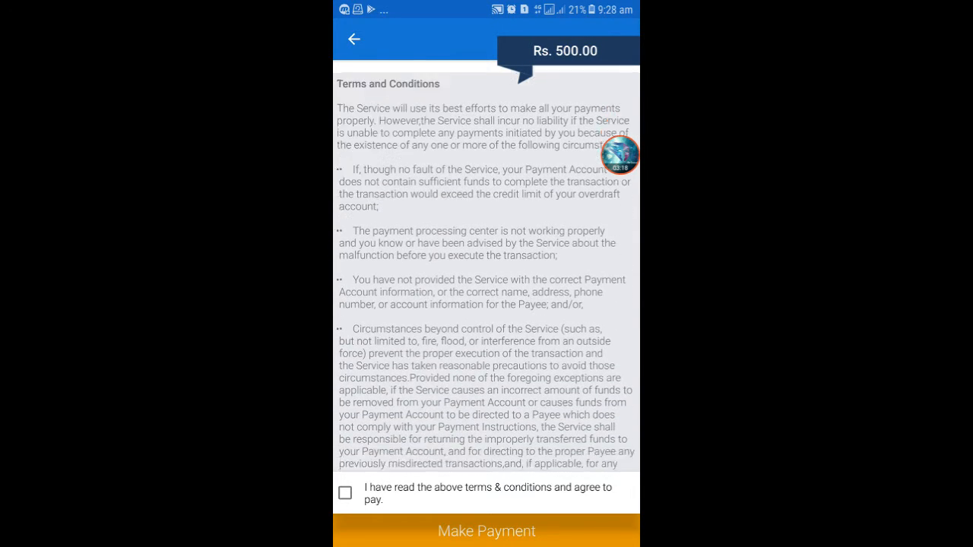
left_click(344, 493)
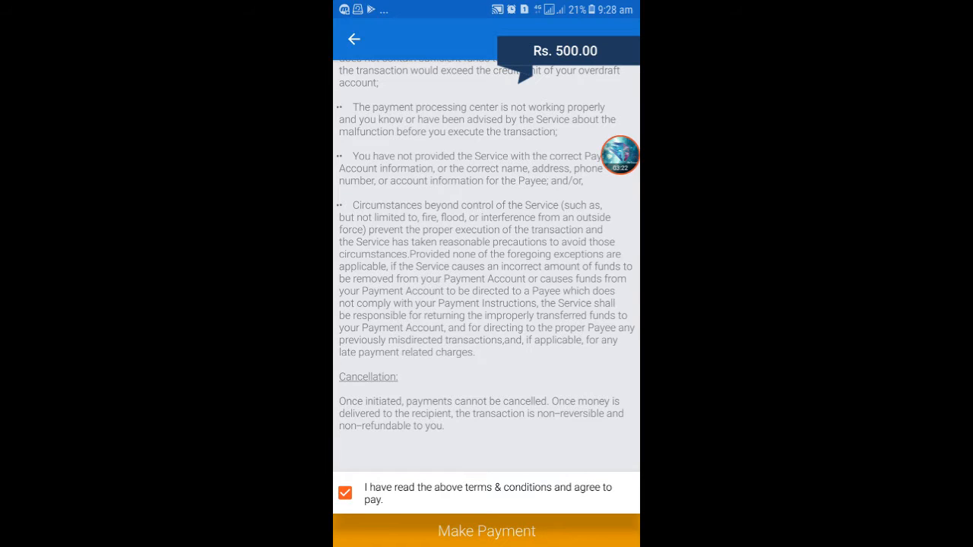
left_click(486, 530)
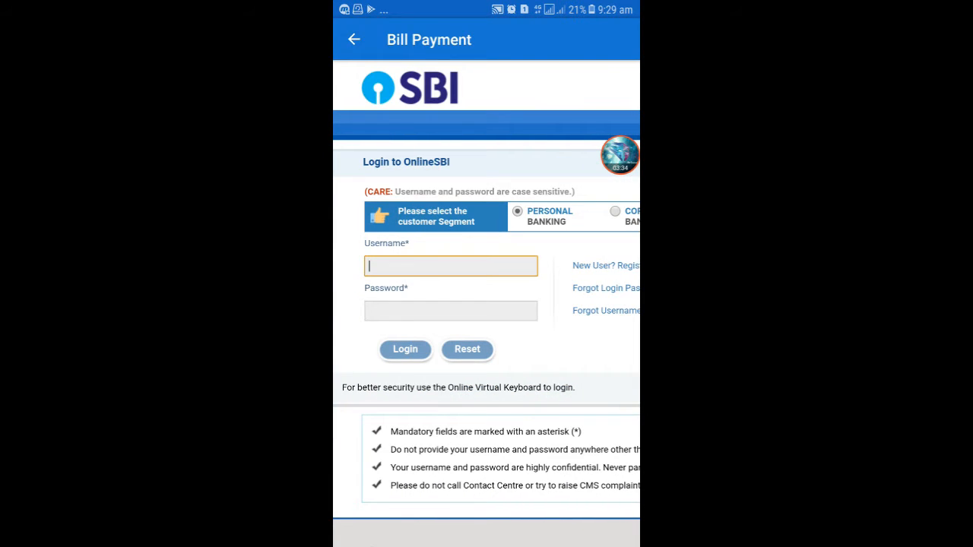
left_click(450, 310)
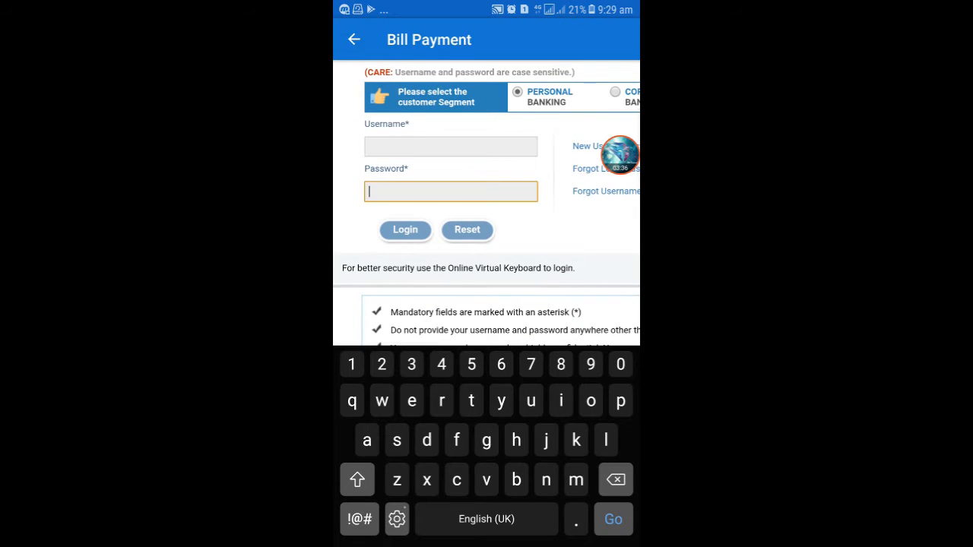